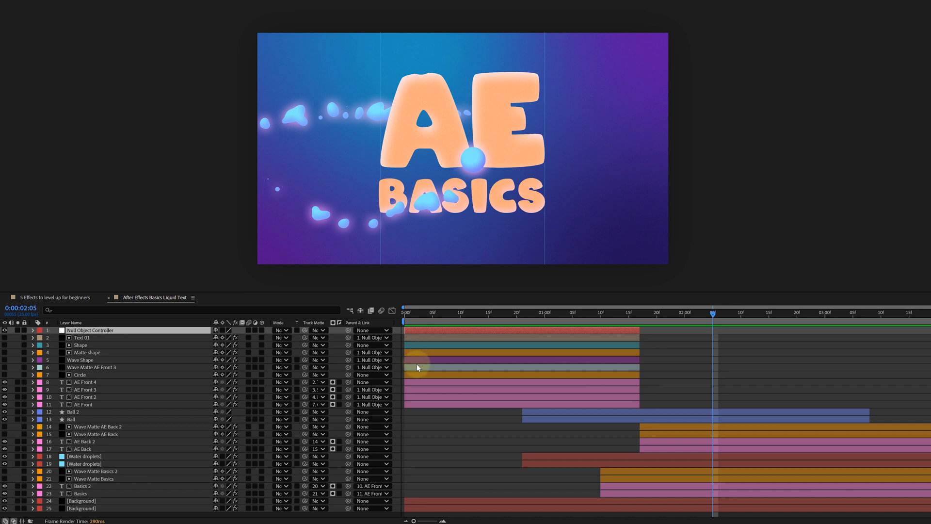
mouse_move(166, 338)
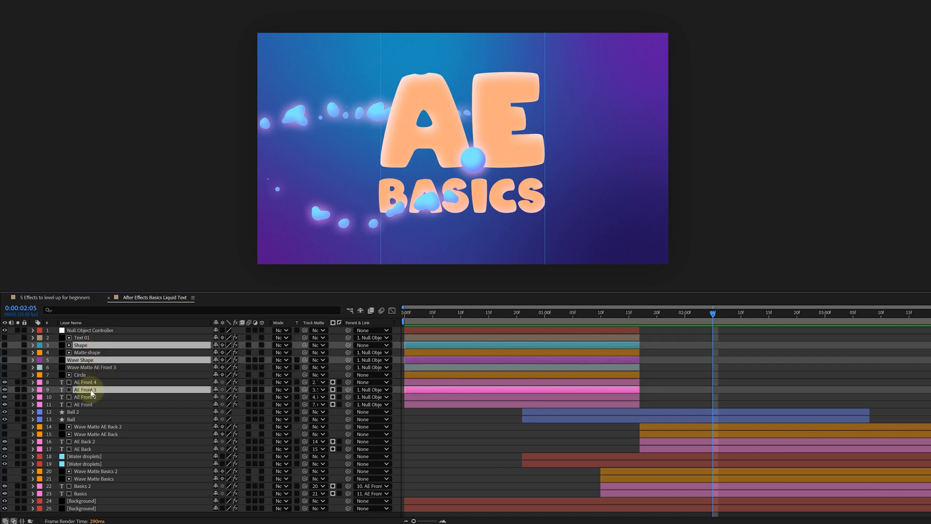
Step: Invert the selection away from Shape, Wave Shape and AE Front 3 via the layer context menu
right_click(84, 390)
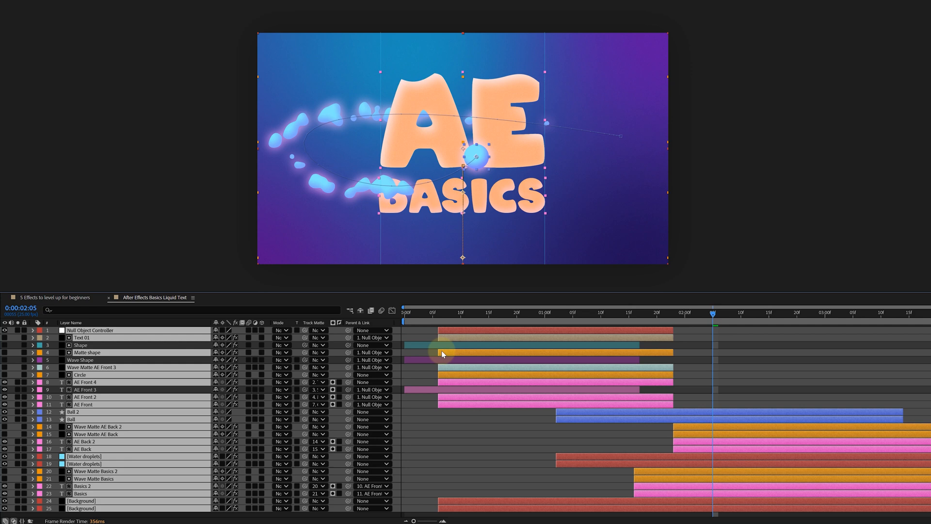
click(90, 330)
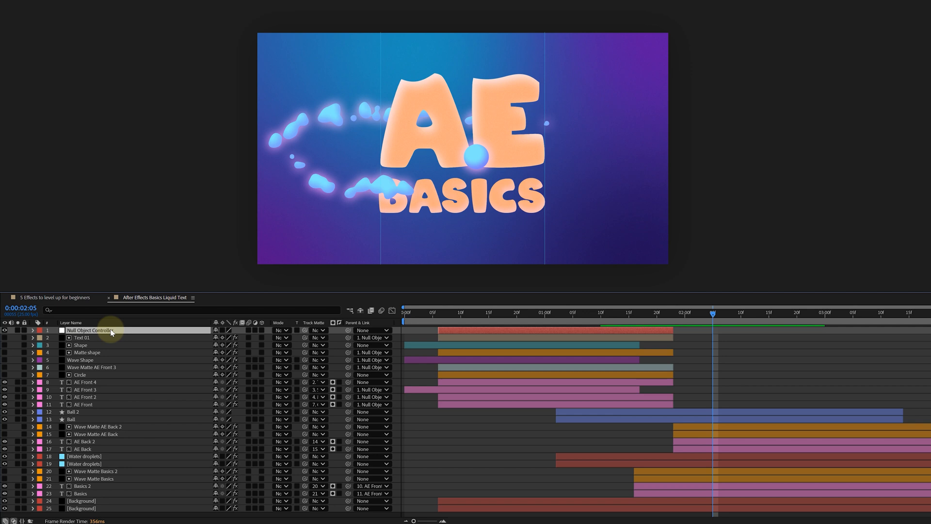
Step: Select Children of the Null Object Controller layer from its context menu
right_click(92, 329)
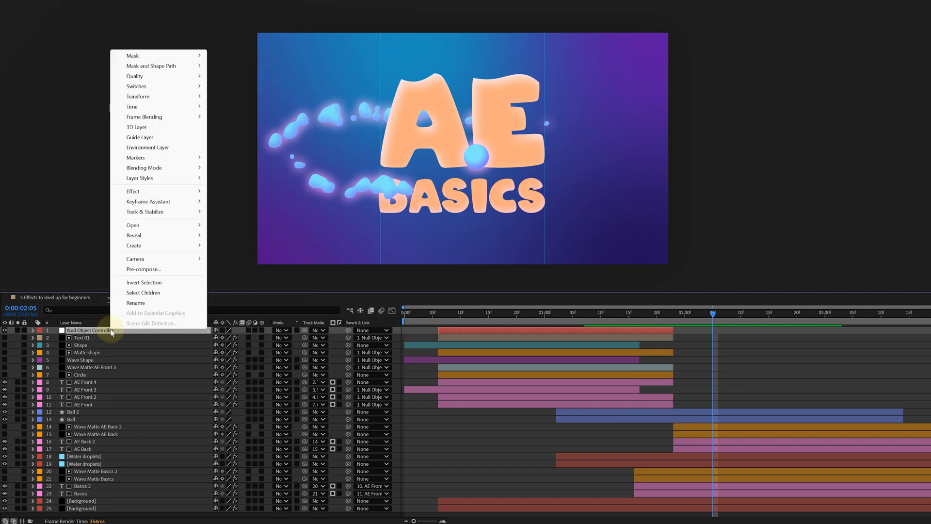
click(142, 292)
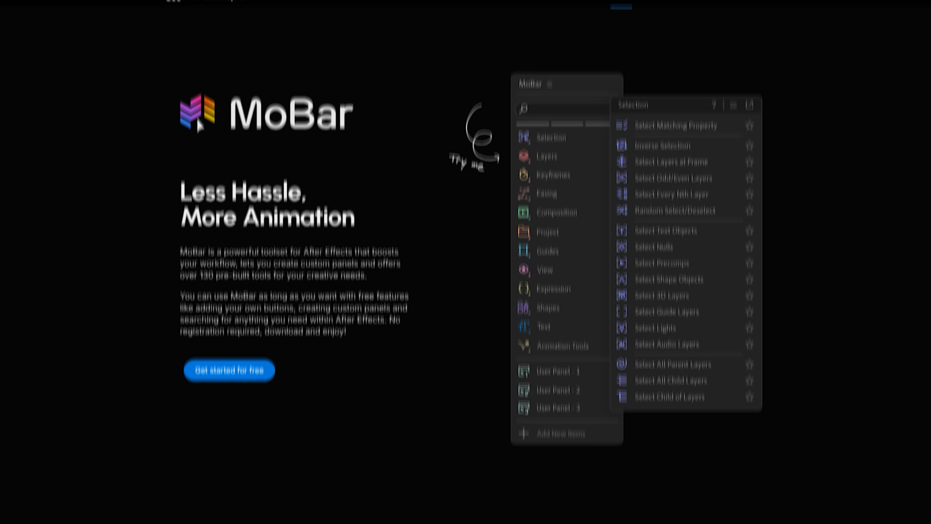
scroll(down, 3)
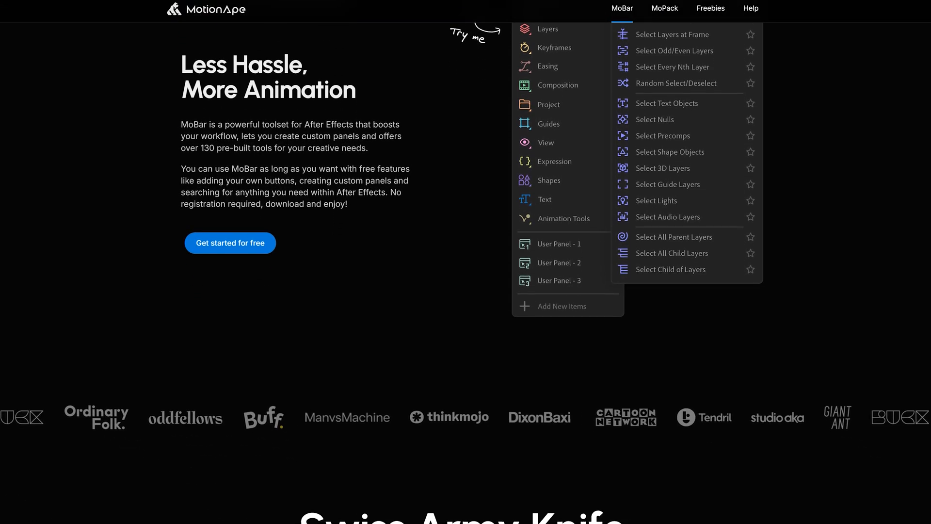
scroll(down, 3)
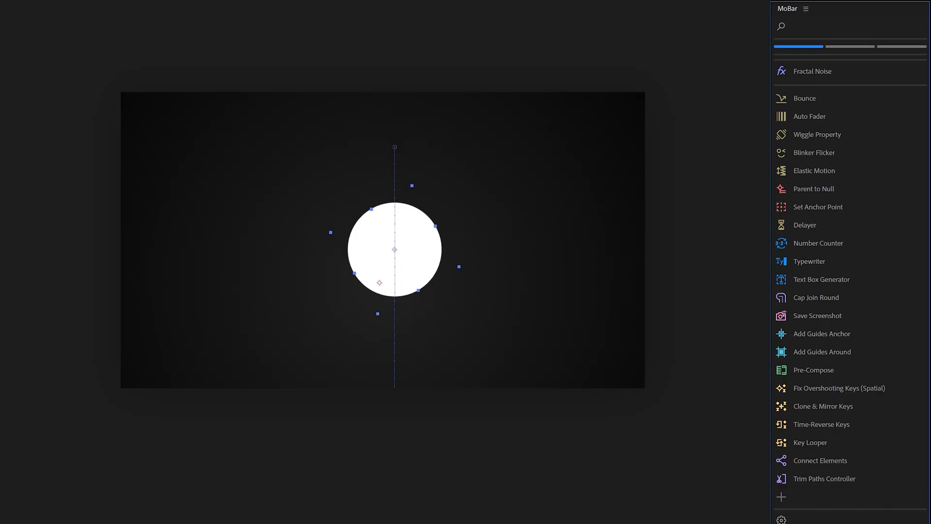
mouse_move(860, 442)
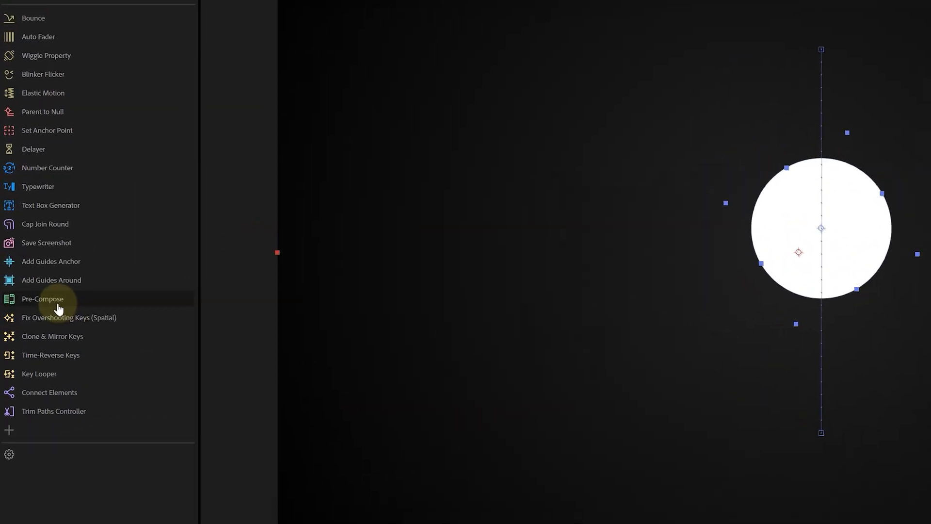
Step: Precompose Shape and Background separately with MoBar's Pre-Compose, keeping 'Precompose each selected layer'
click(42, 299)
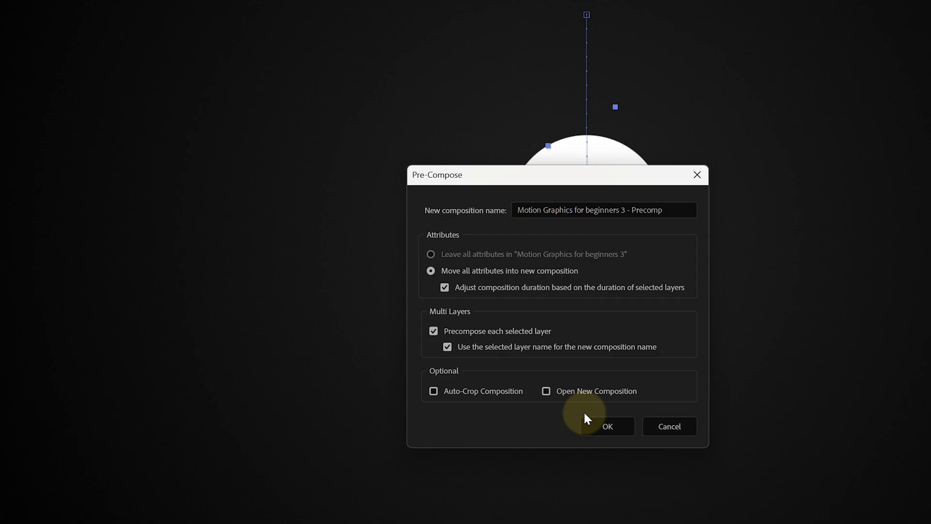
click(608, 426)
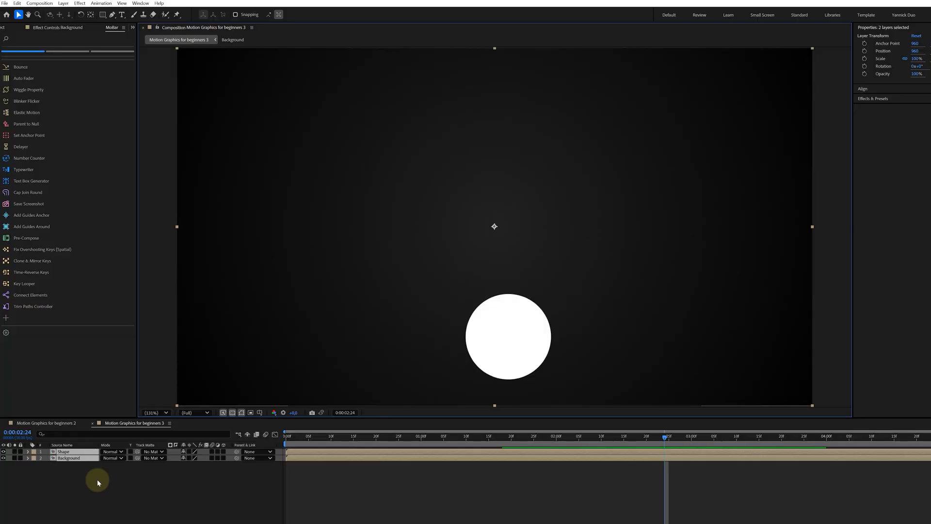
click(140, 3)
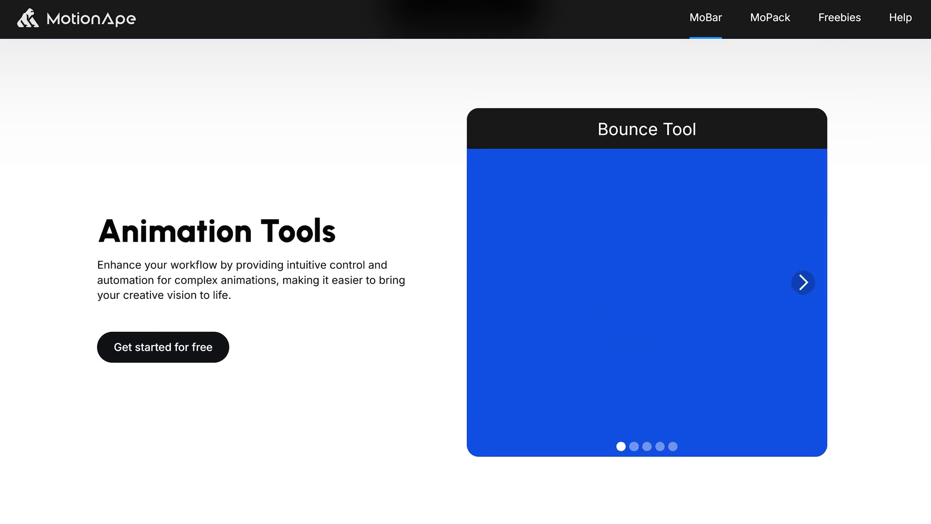
Step: Advance the carousel through the Bounce Tool, Elastic Motion and Text Box Generator previews
click(803, 283)
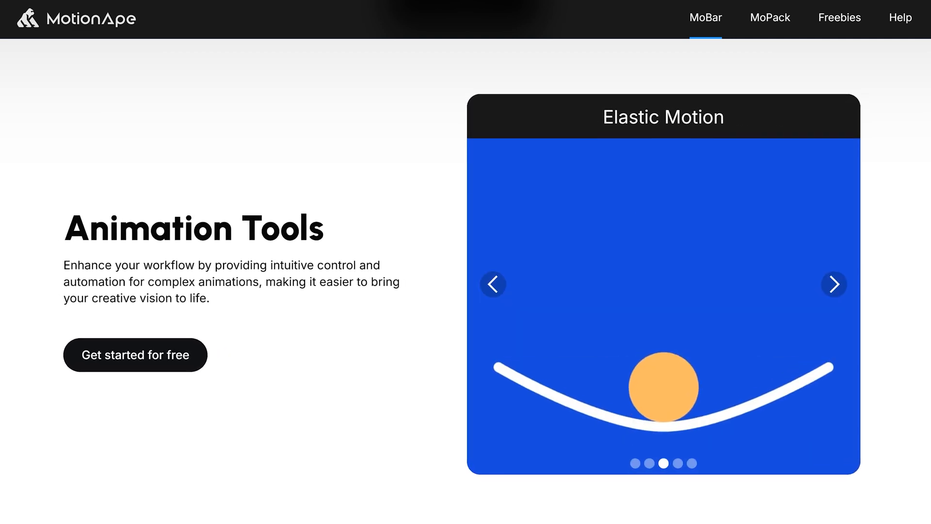
click(494, 285)
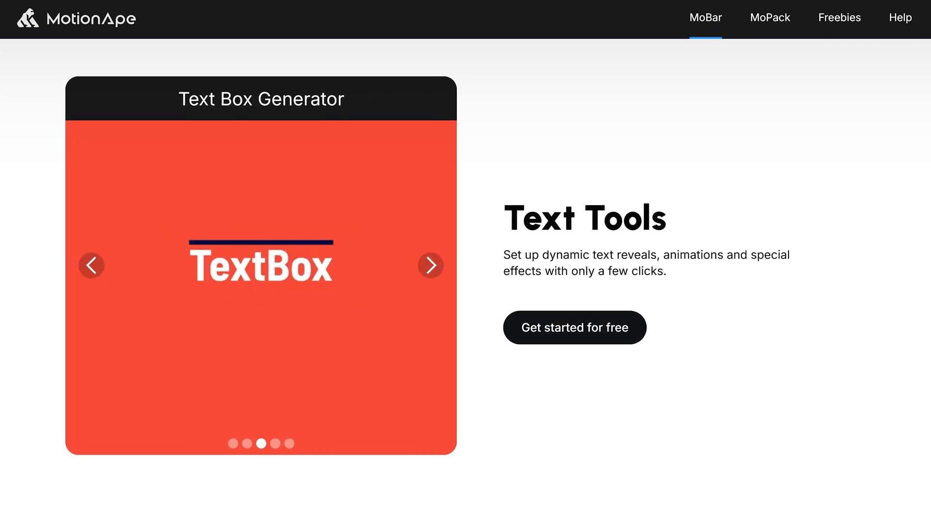
click(430, 265)
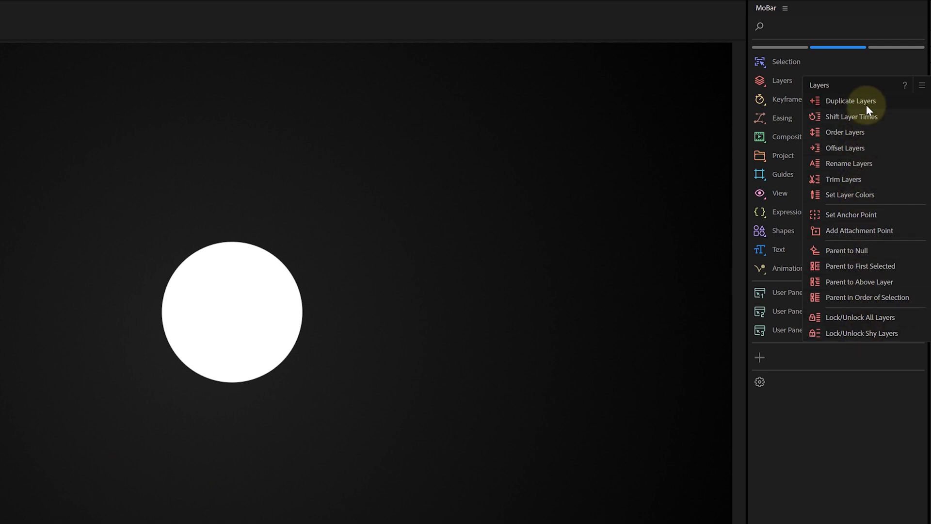
Step: Hide MoBar categories down to Selection, Project and Shapes, then show the Shapes tools
click(788, 99)
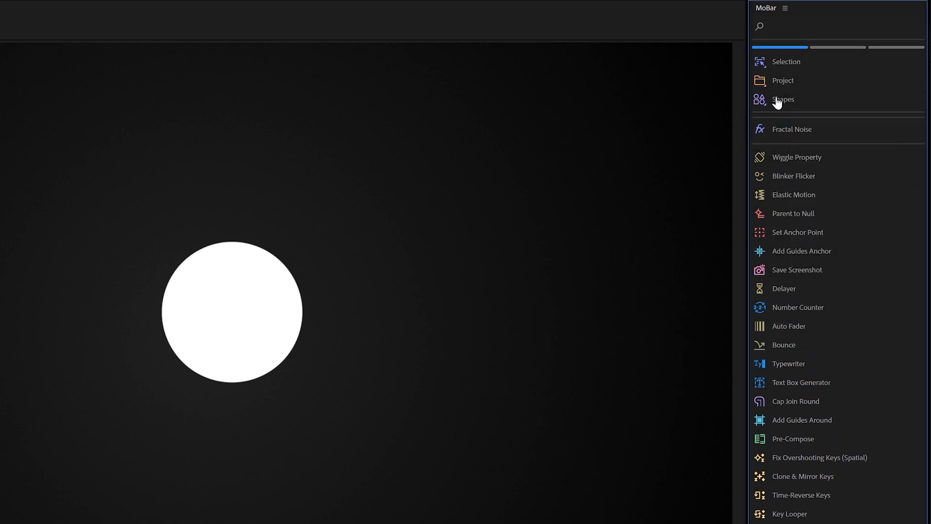
click(783, 99)
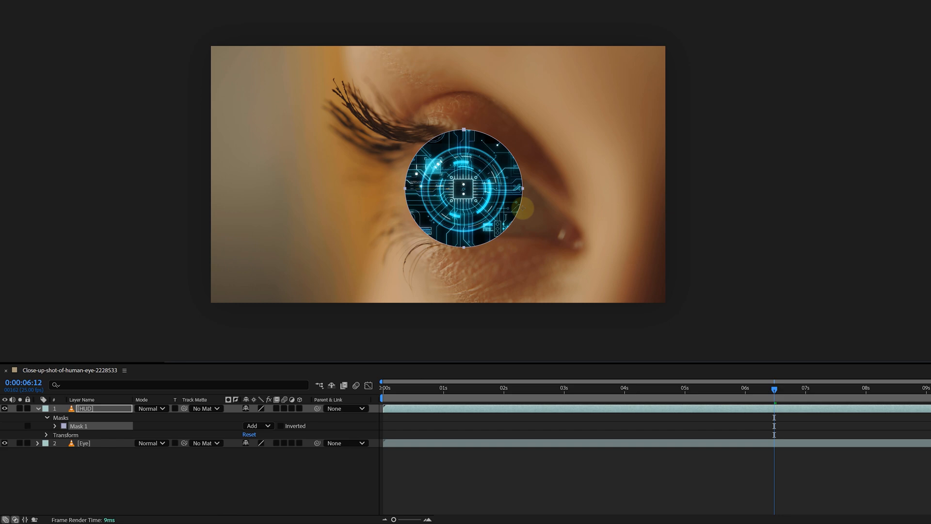
Step: Resize Mask 1 on the HUD layer to the iris and change its mode from Add to Subtract
click(45, 417)
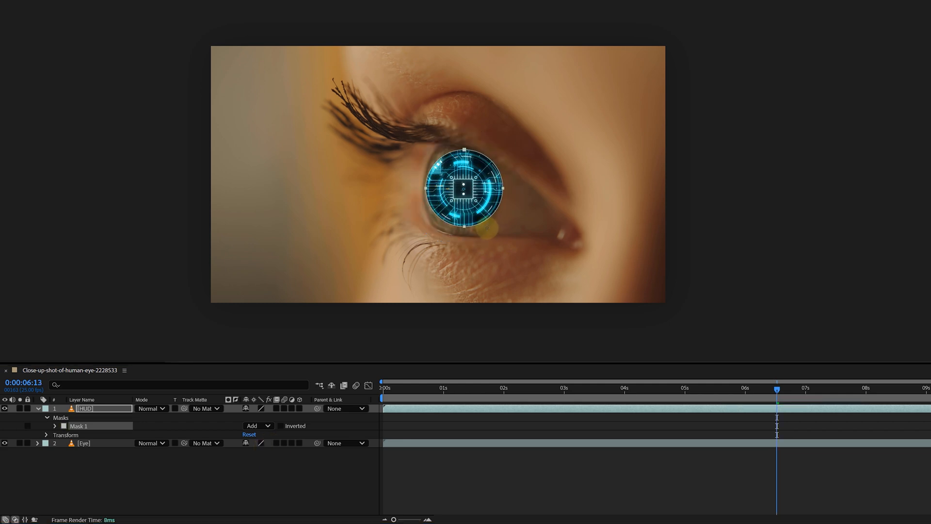
click(256, 425)
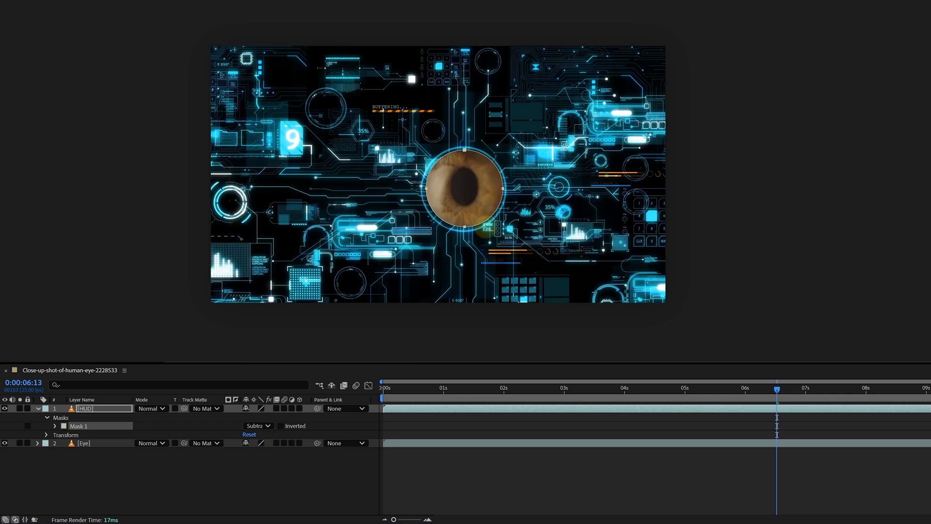
click(257, 426)
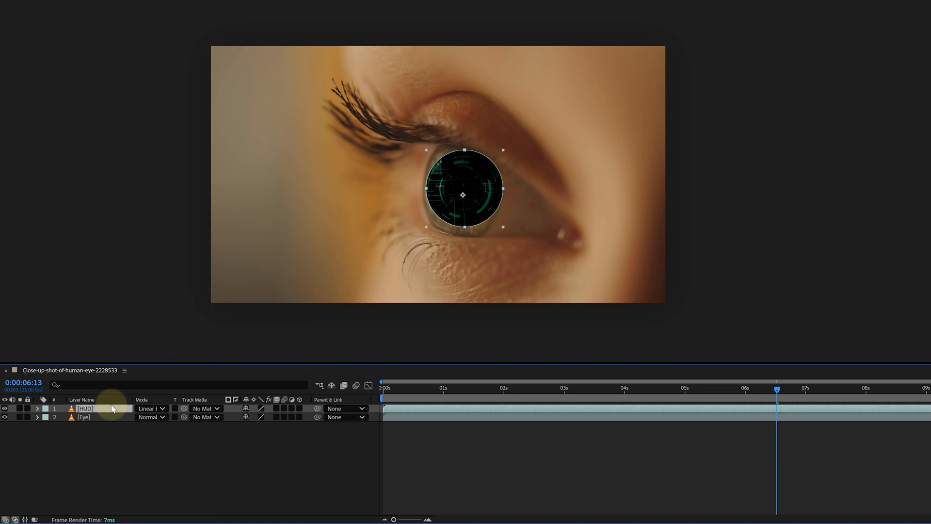
Step: Select the HUD layer and cycle its blend mode with Shift+= to a Linear mode
click(152, 409)
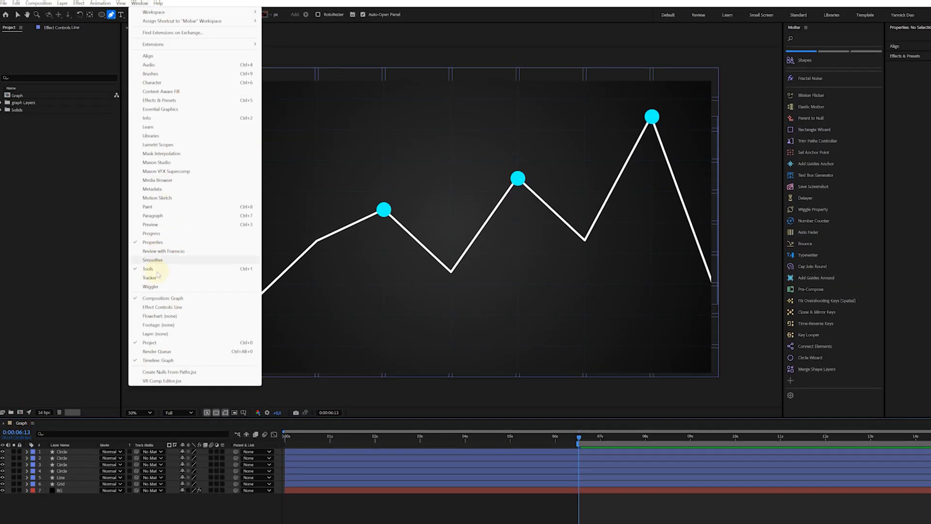
Step: Launch Create Nulls From Paths.jsx from the Window menu and select the line's path points
click(168, 371)
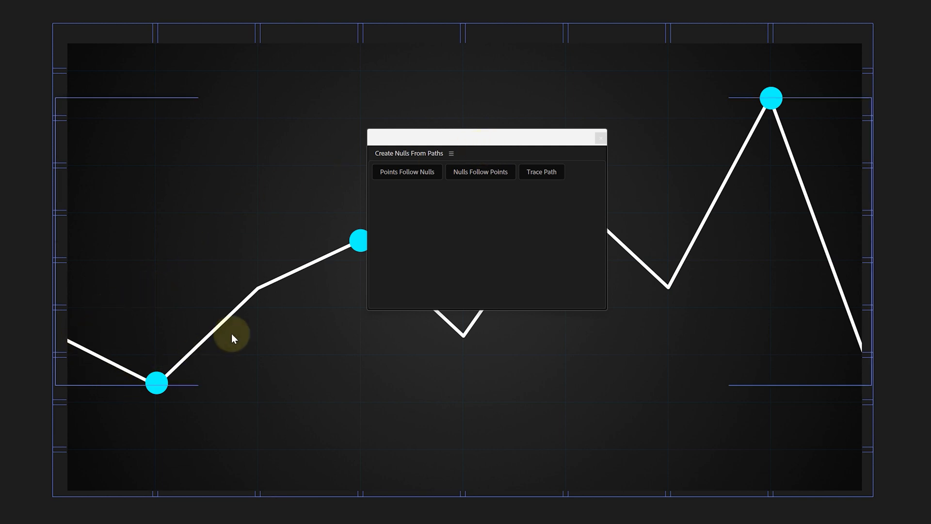
mouse_move(767, 105)
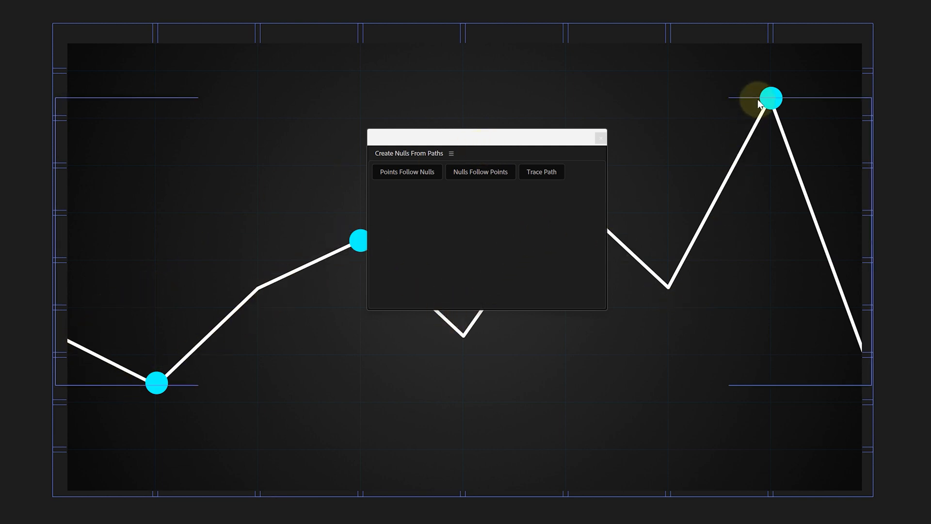
mouse_move(868, 376)
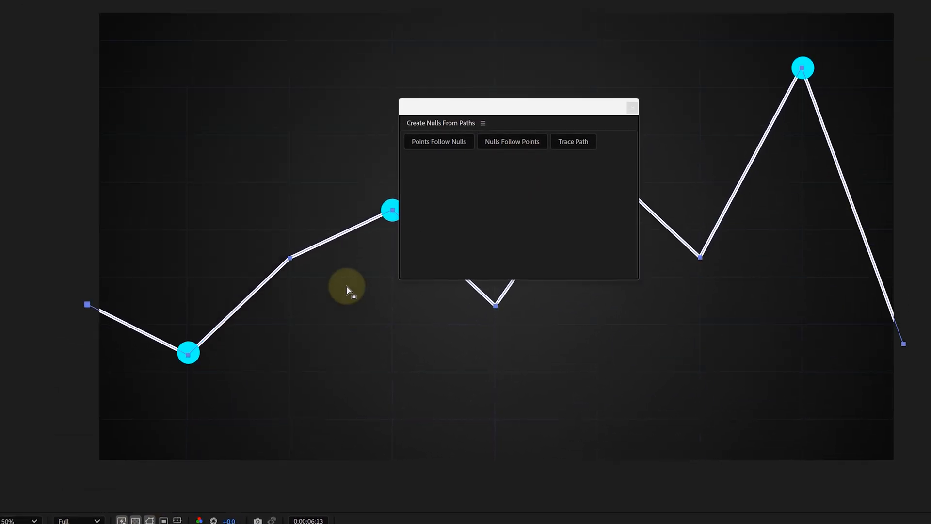
click(439, 142)
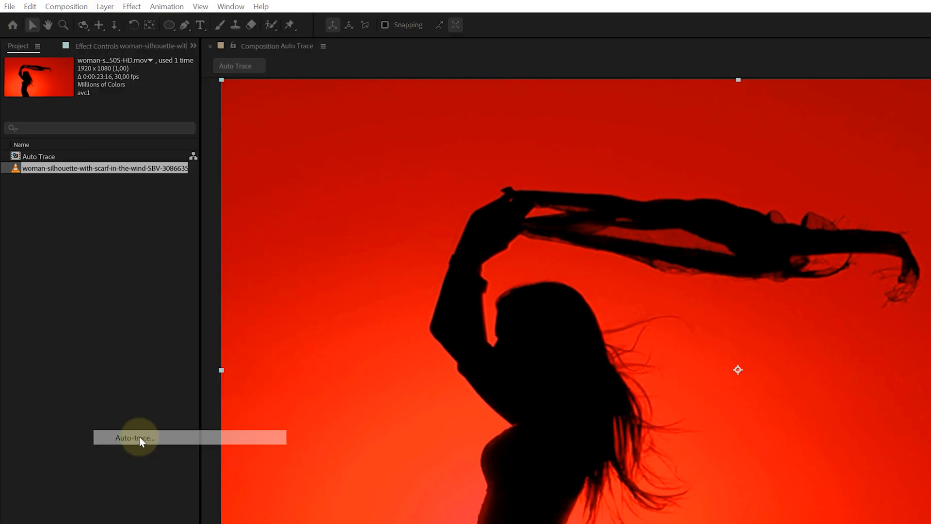
Step: Run Auto-trace on the silhouette footage layer with Channel set to Luminance
click(135, 437)
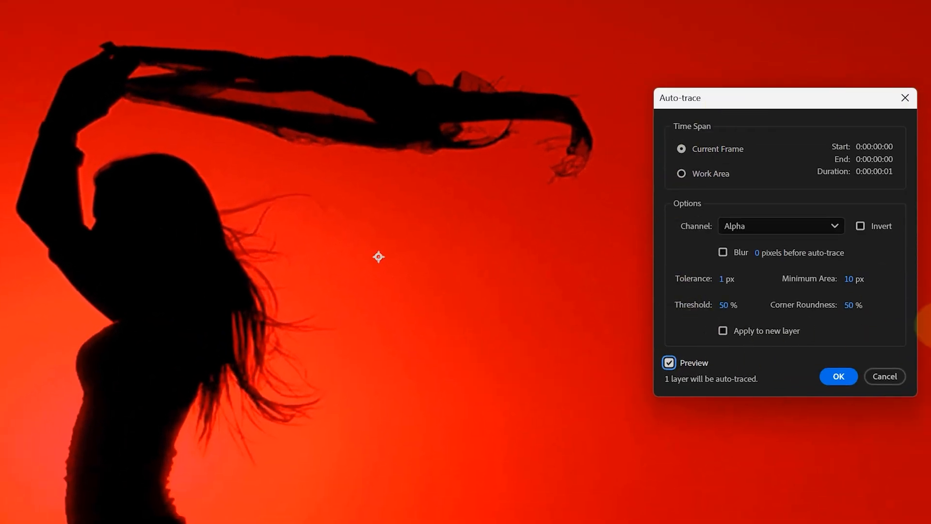
click(780, 226)
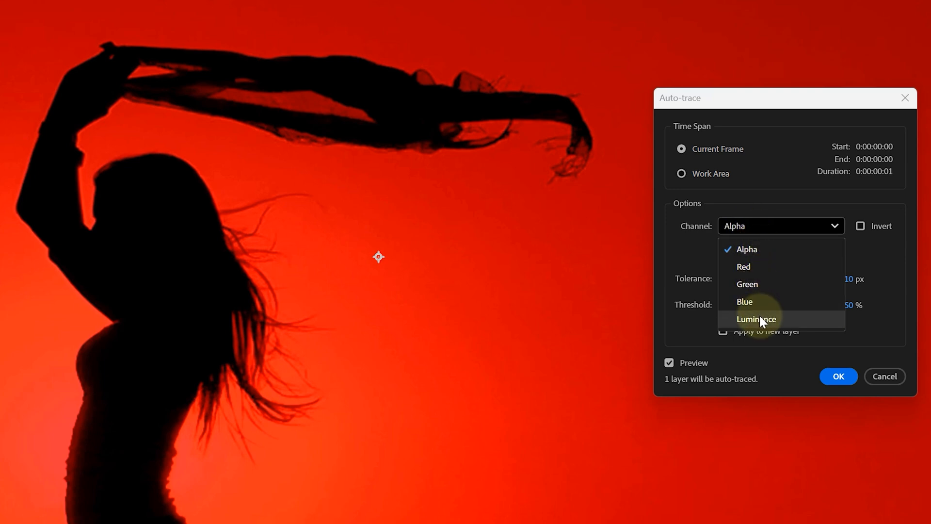
click(744, 266)
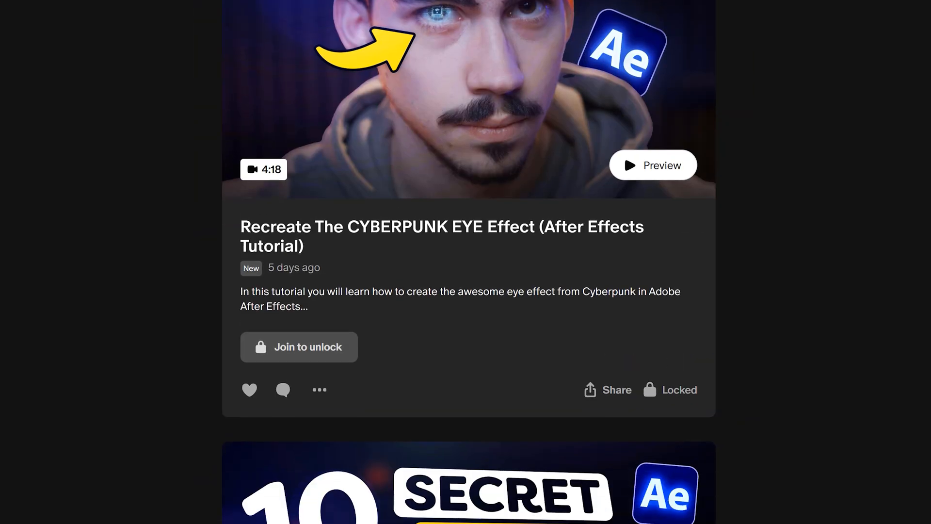
scroll(down, 3)
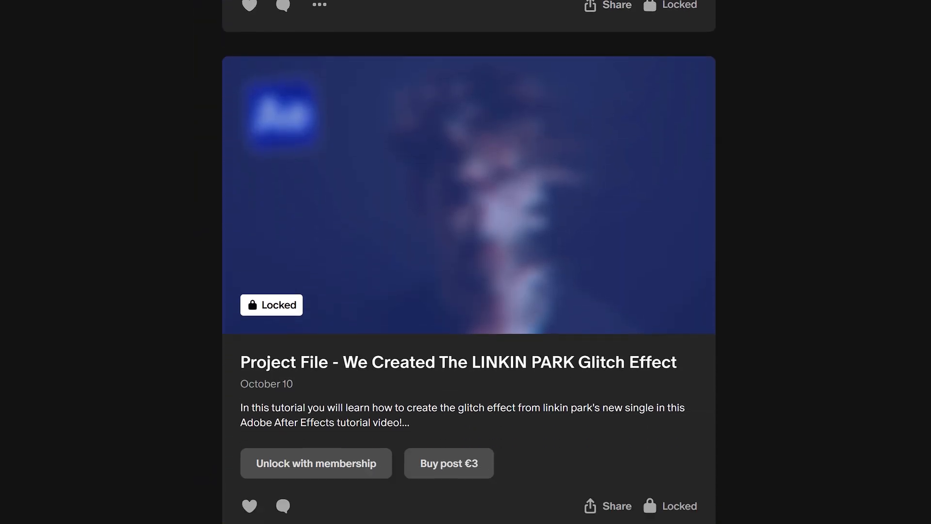